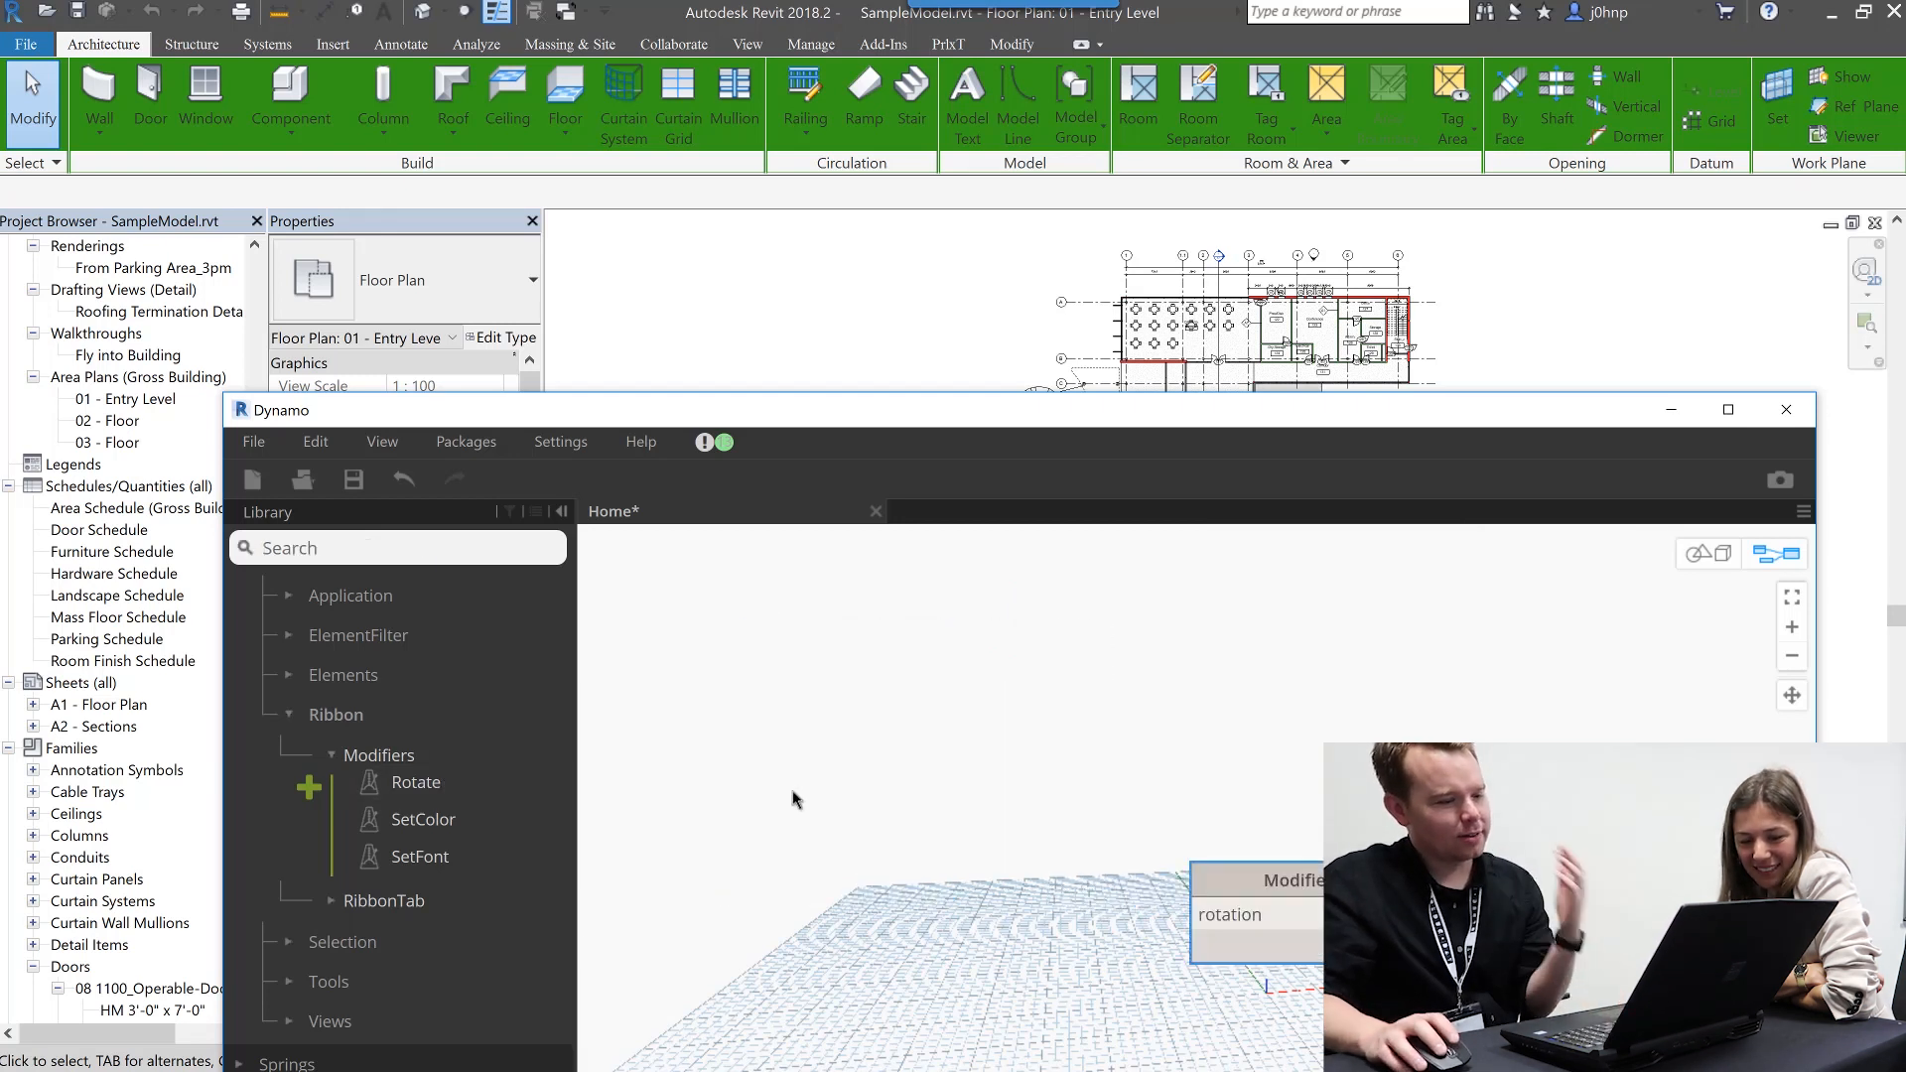
- Add a Number Slider for Modifiers.Rotate and spin the ribbon through about 19 and 37 degrees back to 0
text(sli)
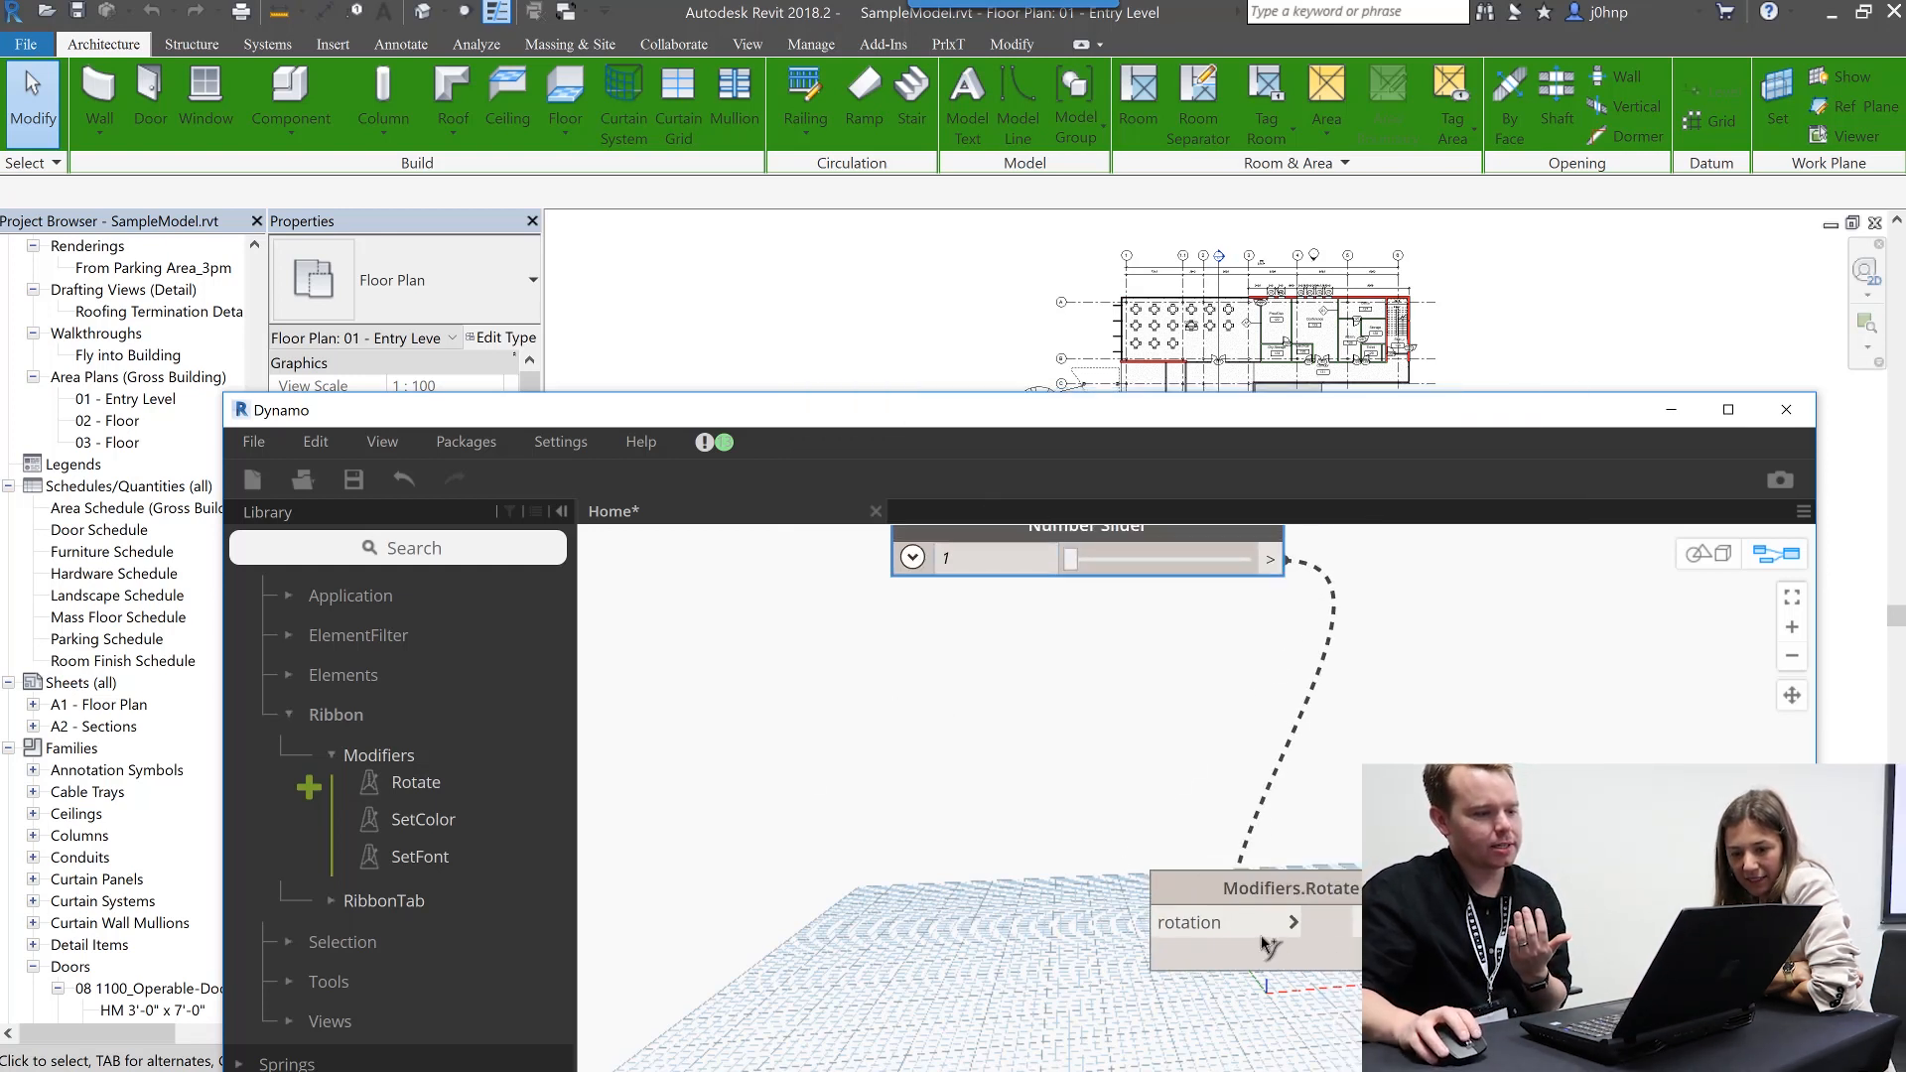
drag(1072, 558, 1104, 557)
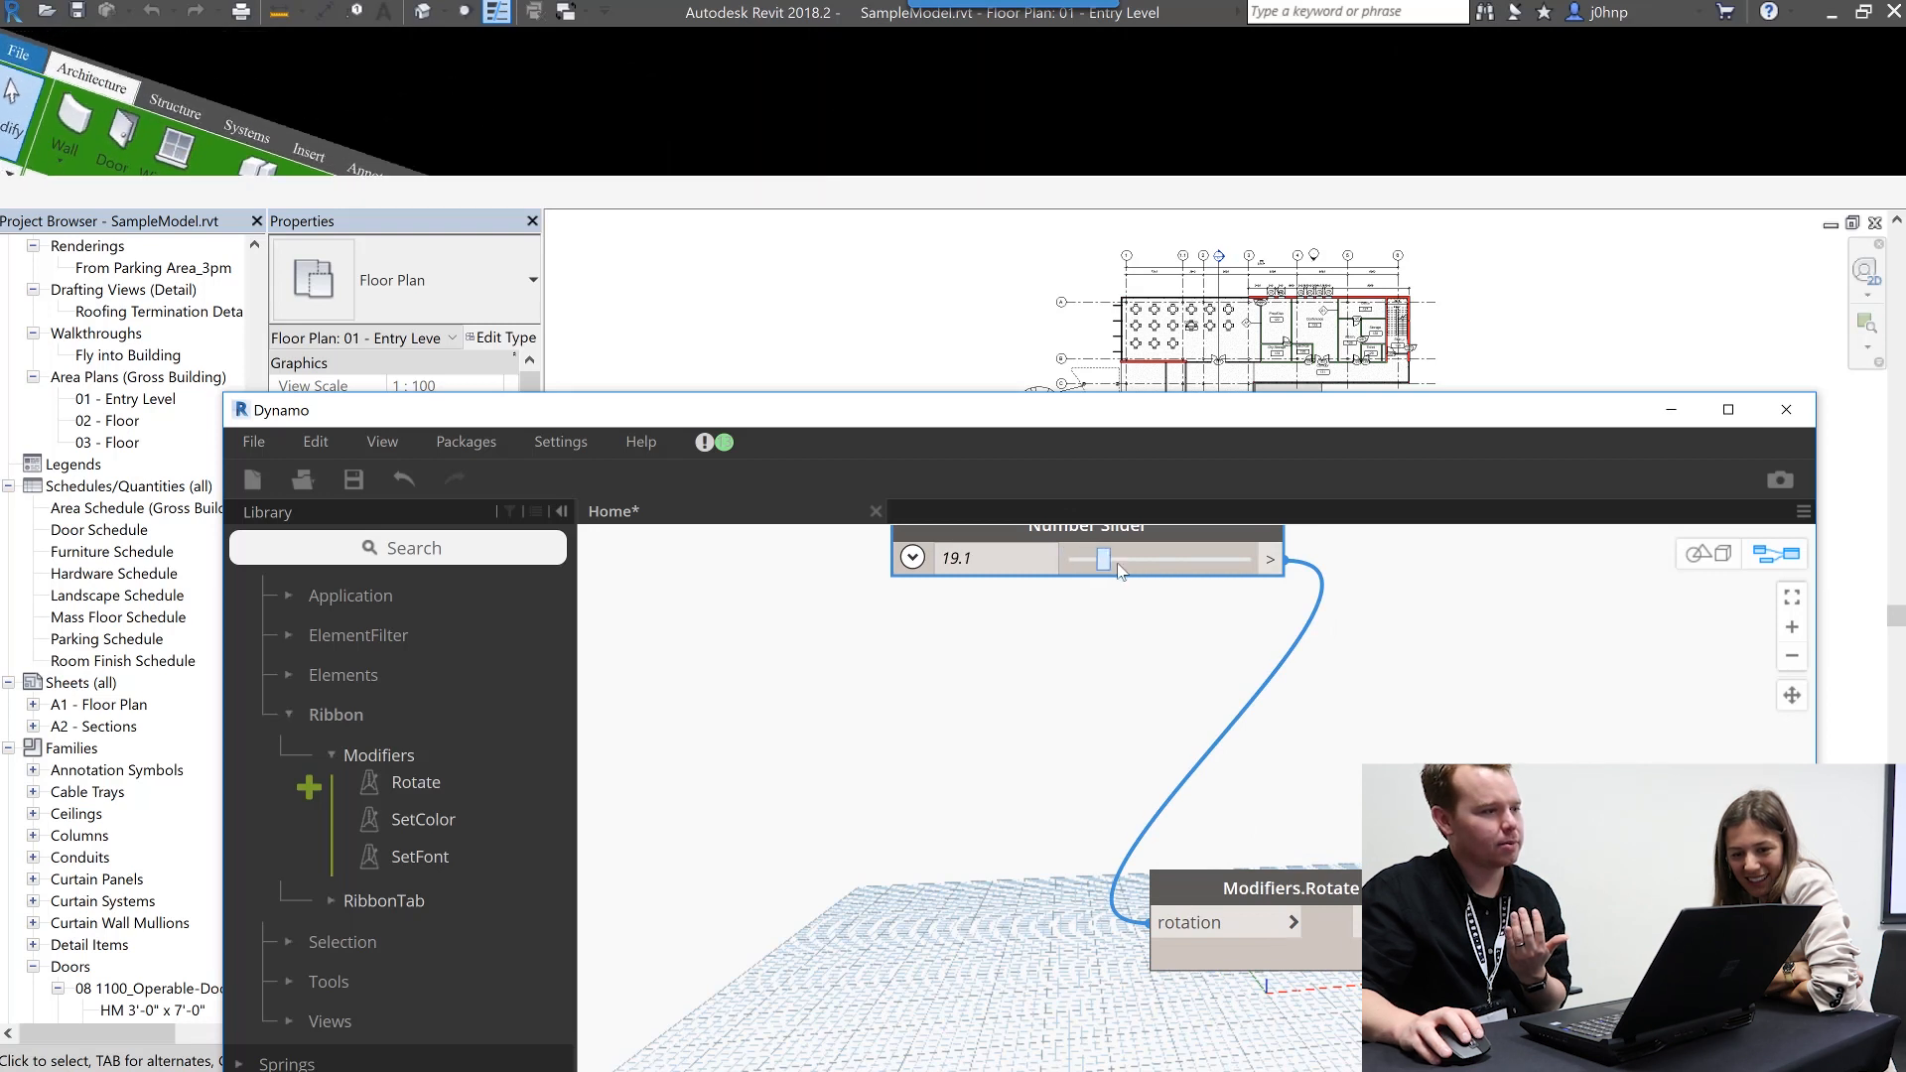
drag(1104, 559, 1136, 559)
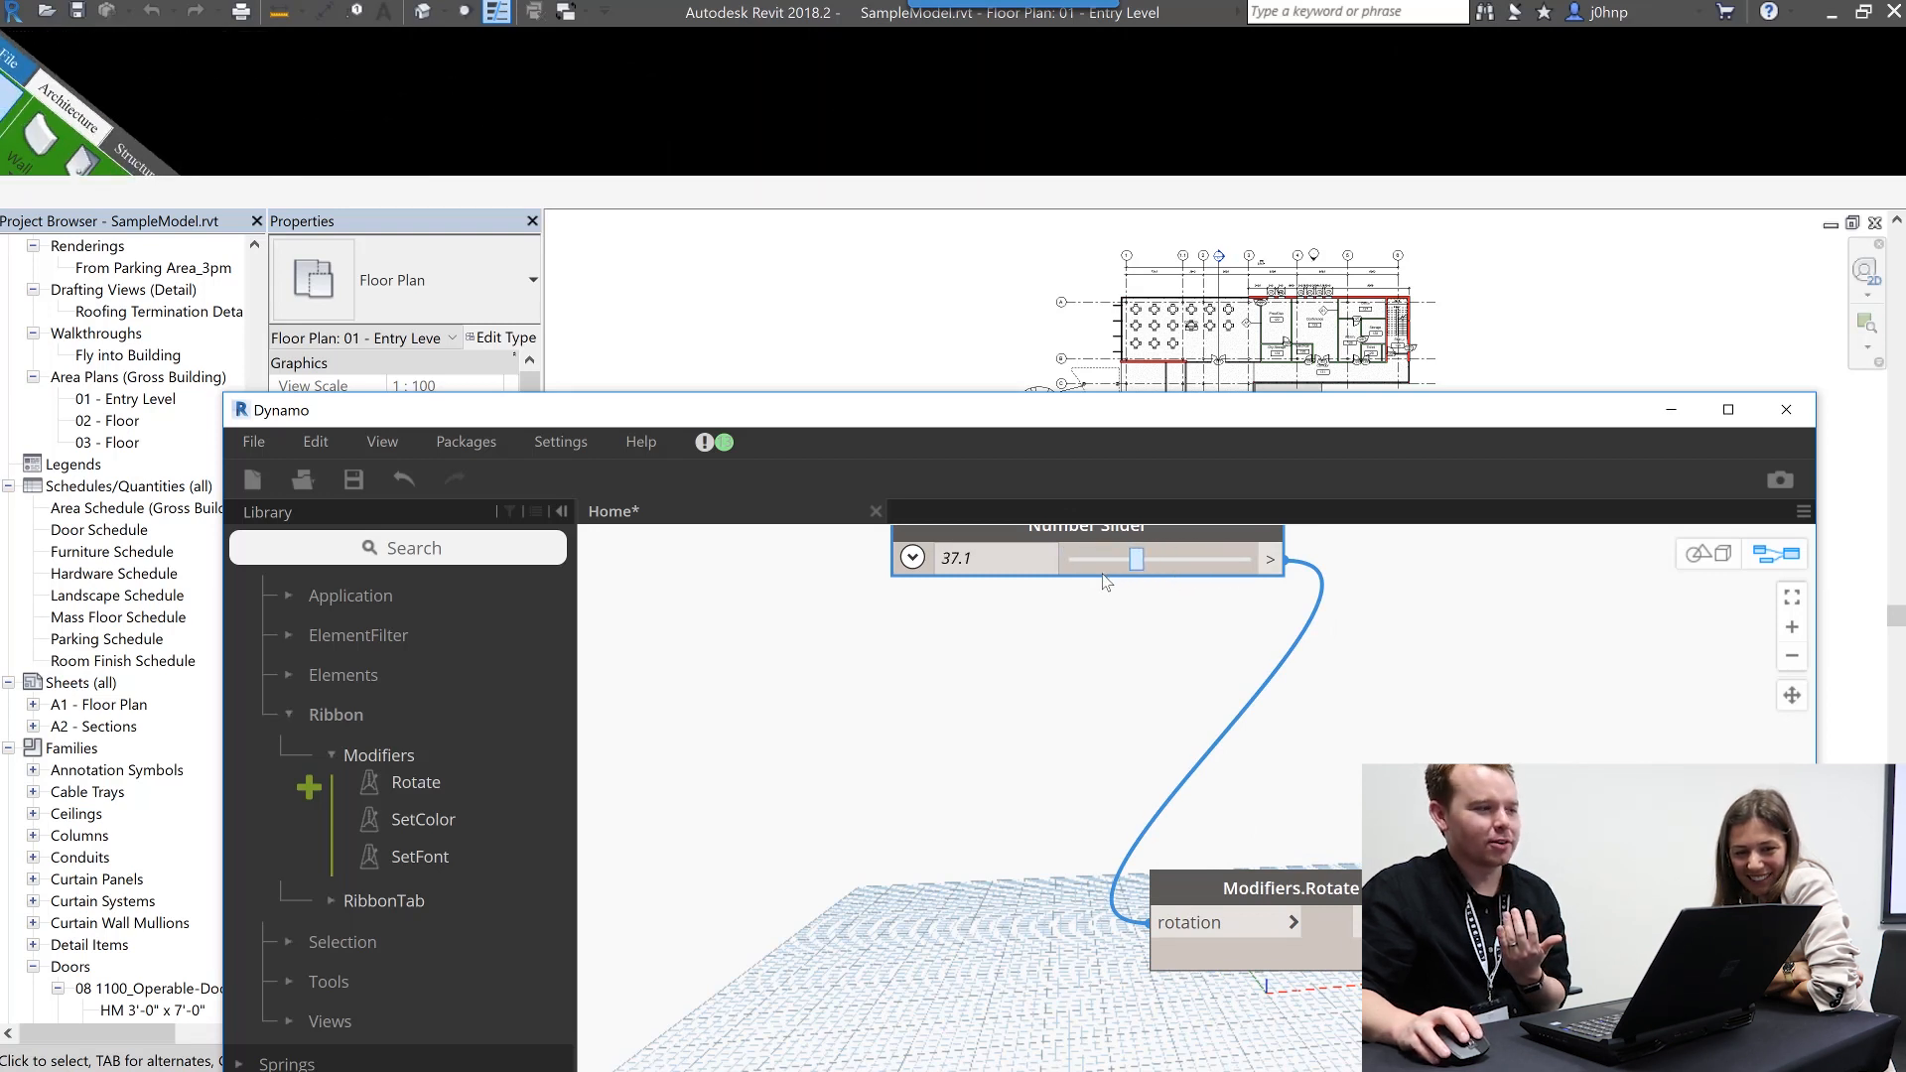
drag(1136, 558, 1086, 558)
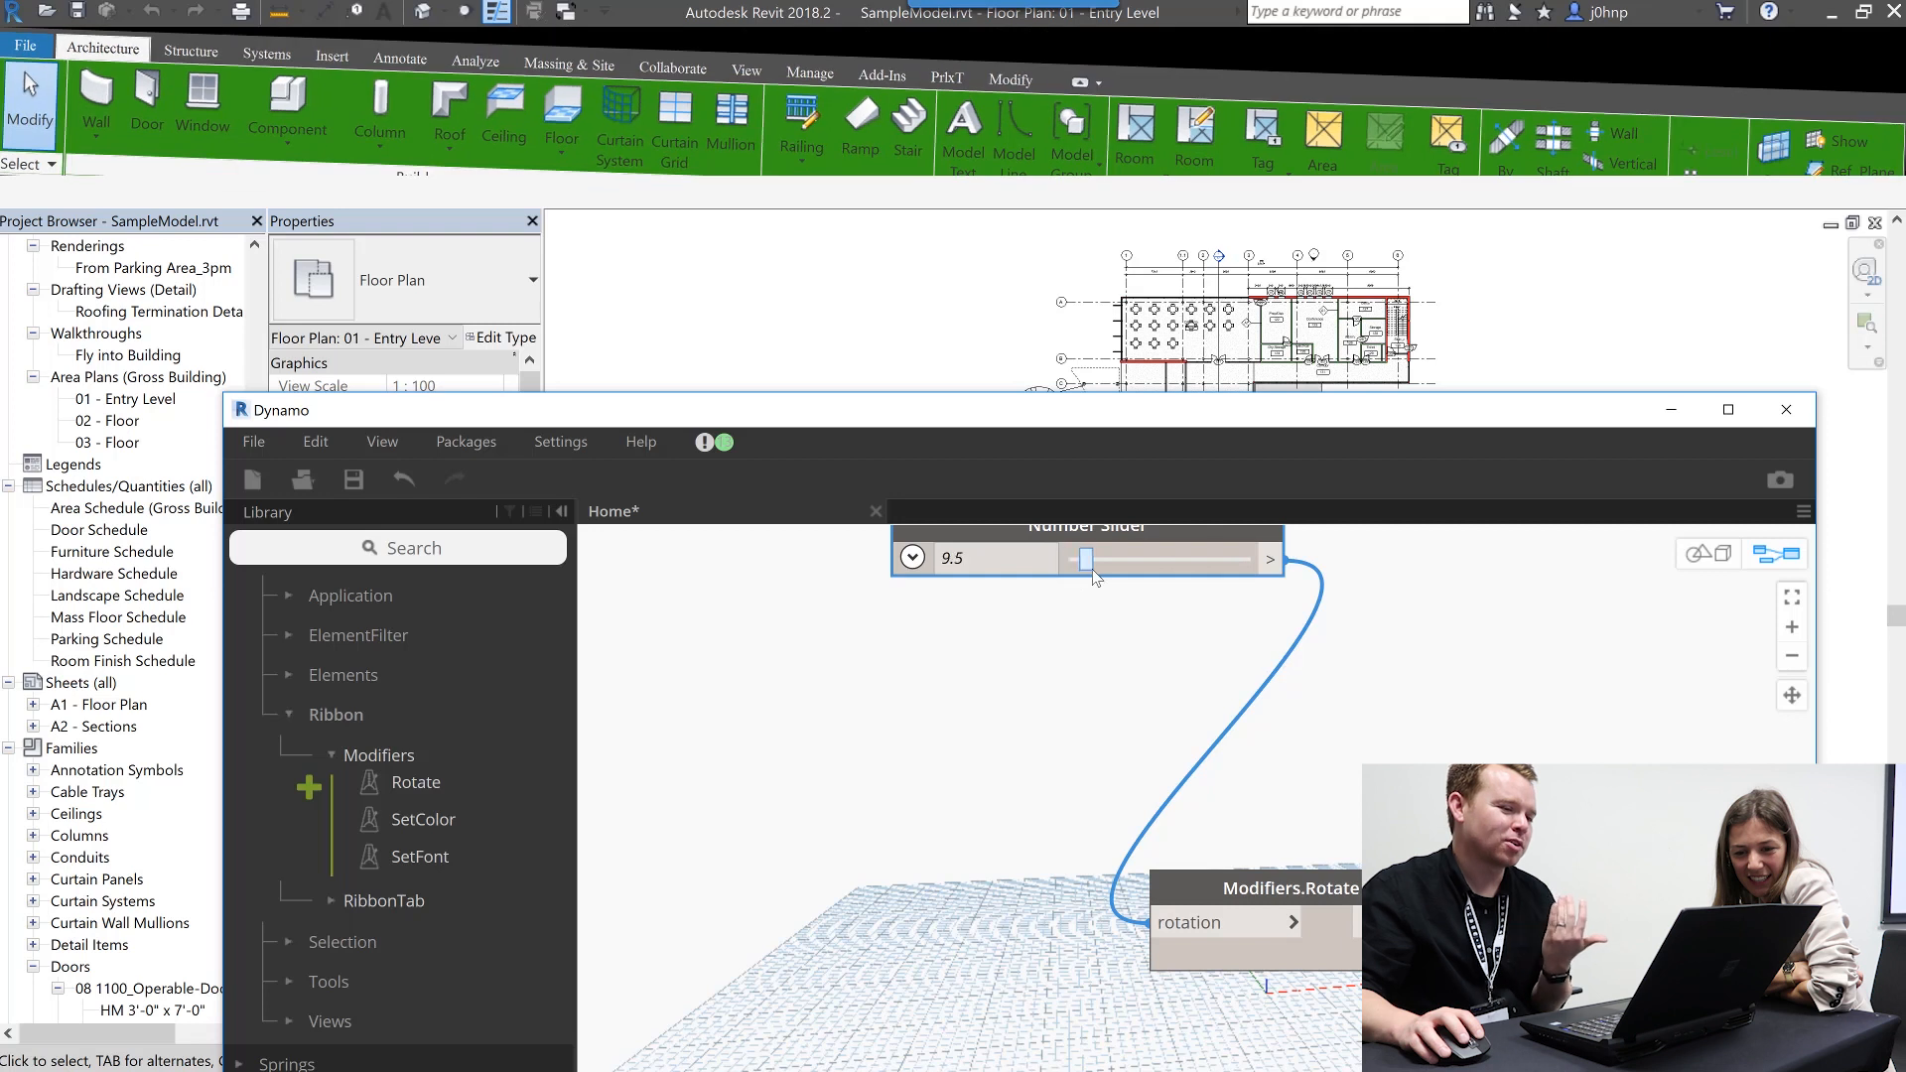
drag(1086, 558, 1068, 558)
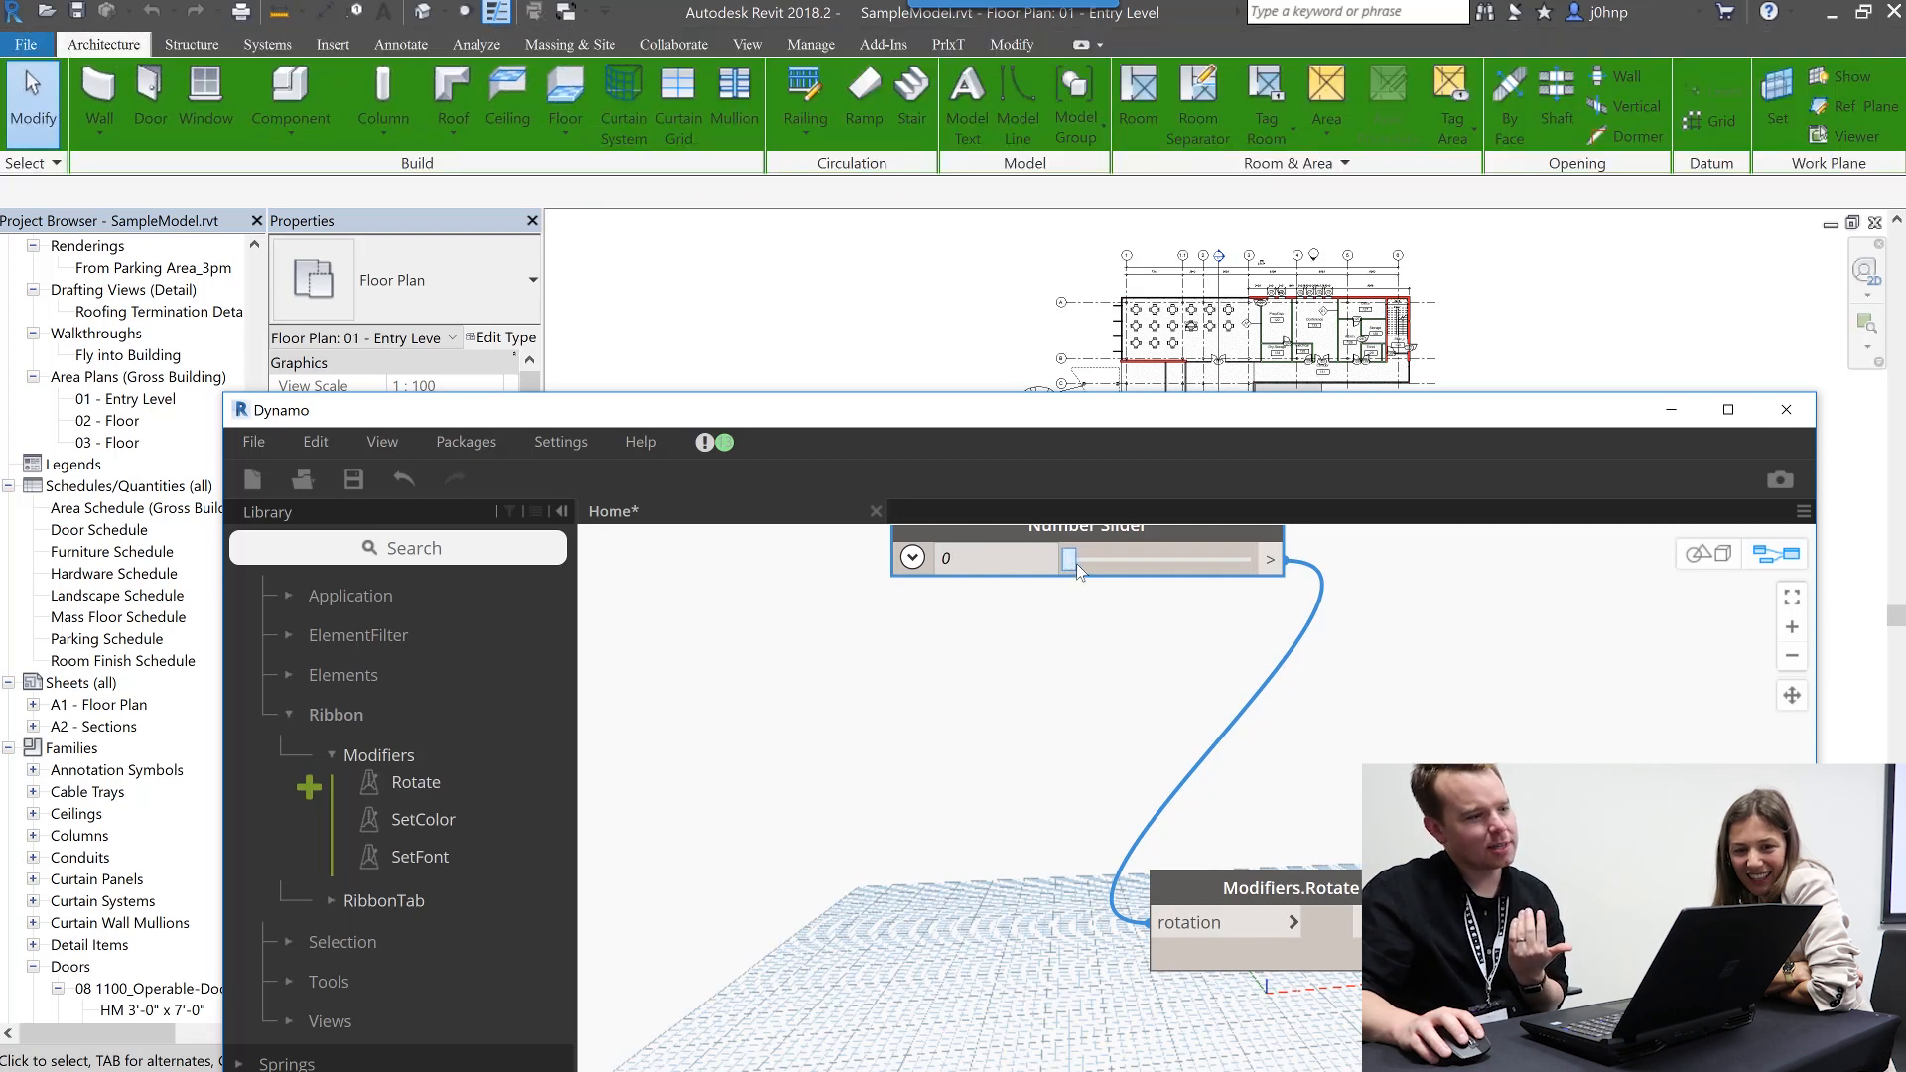
drag(1070, 558, 1078, 558)
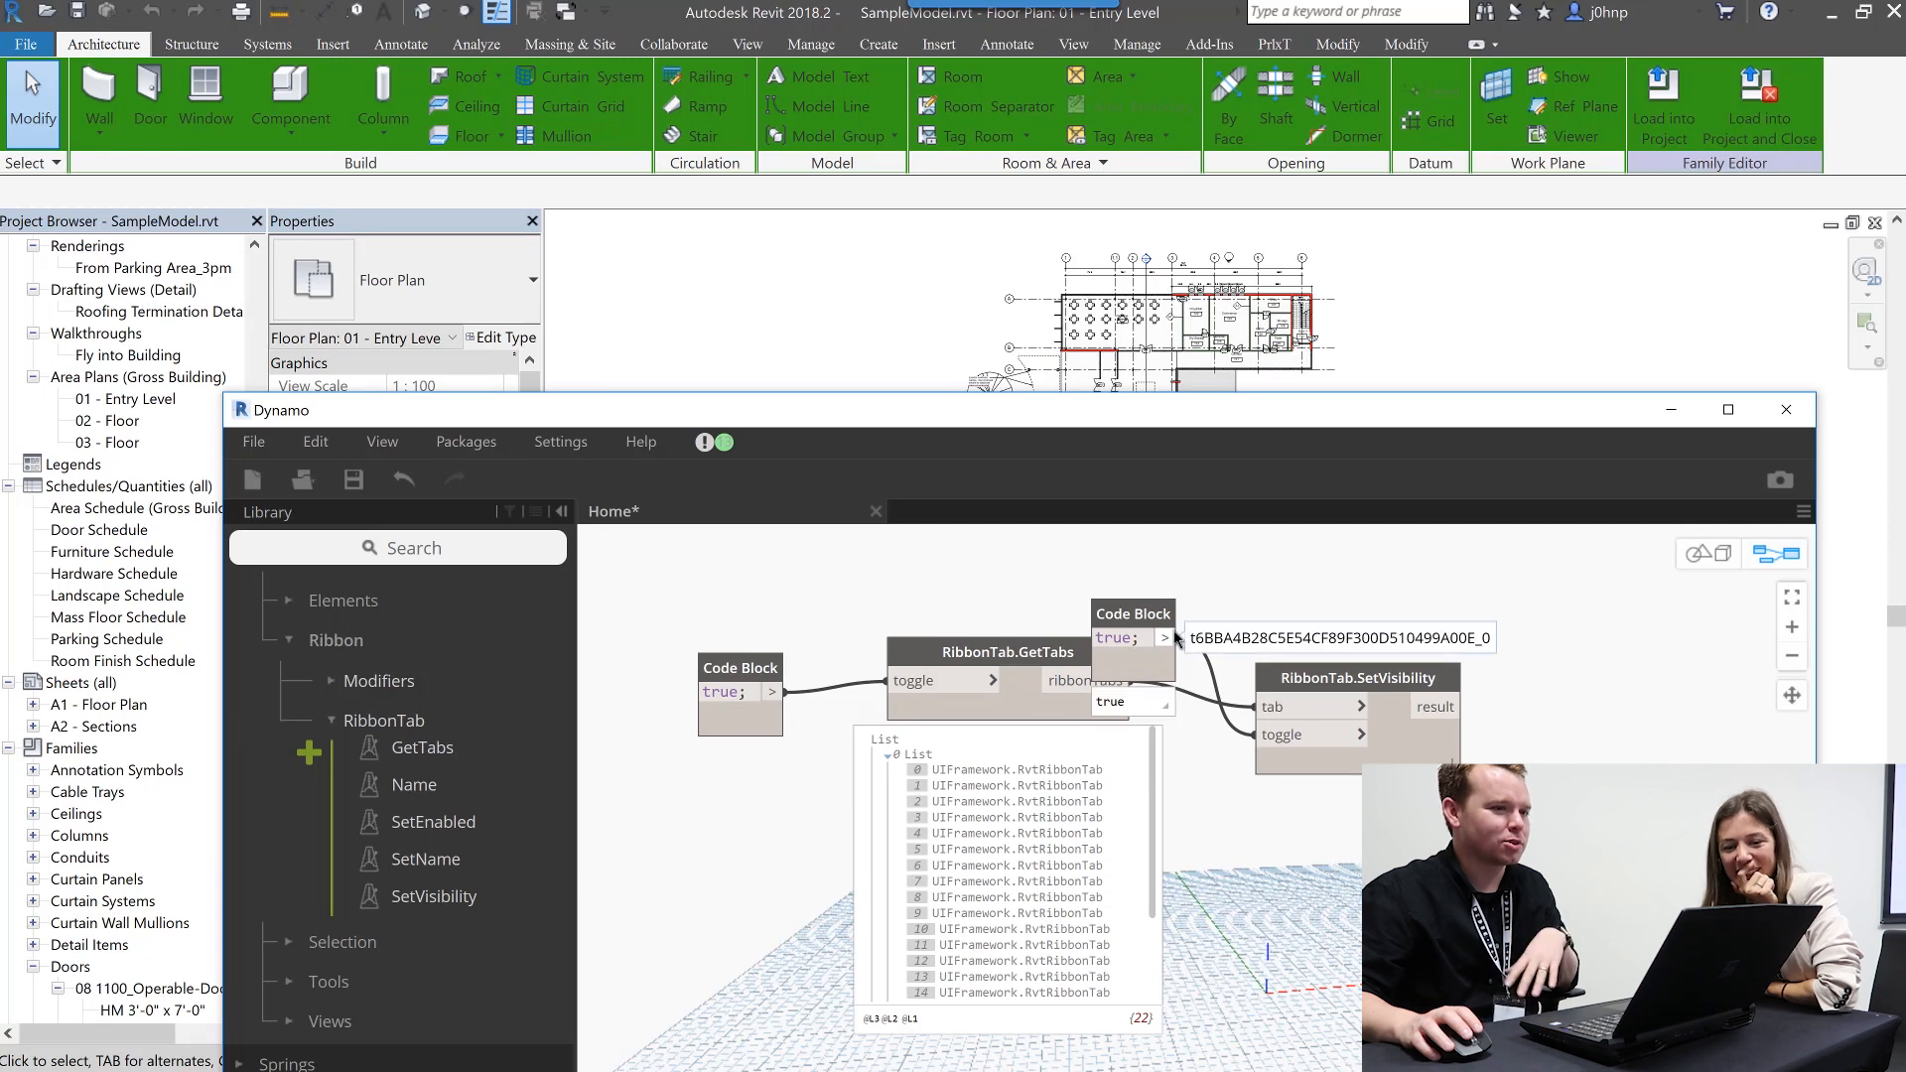
- Feed the true Code Block value into RibbonTab.SetVisibility's visibility toggle
drag(1358, 677, 1368, 592)
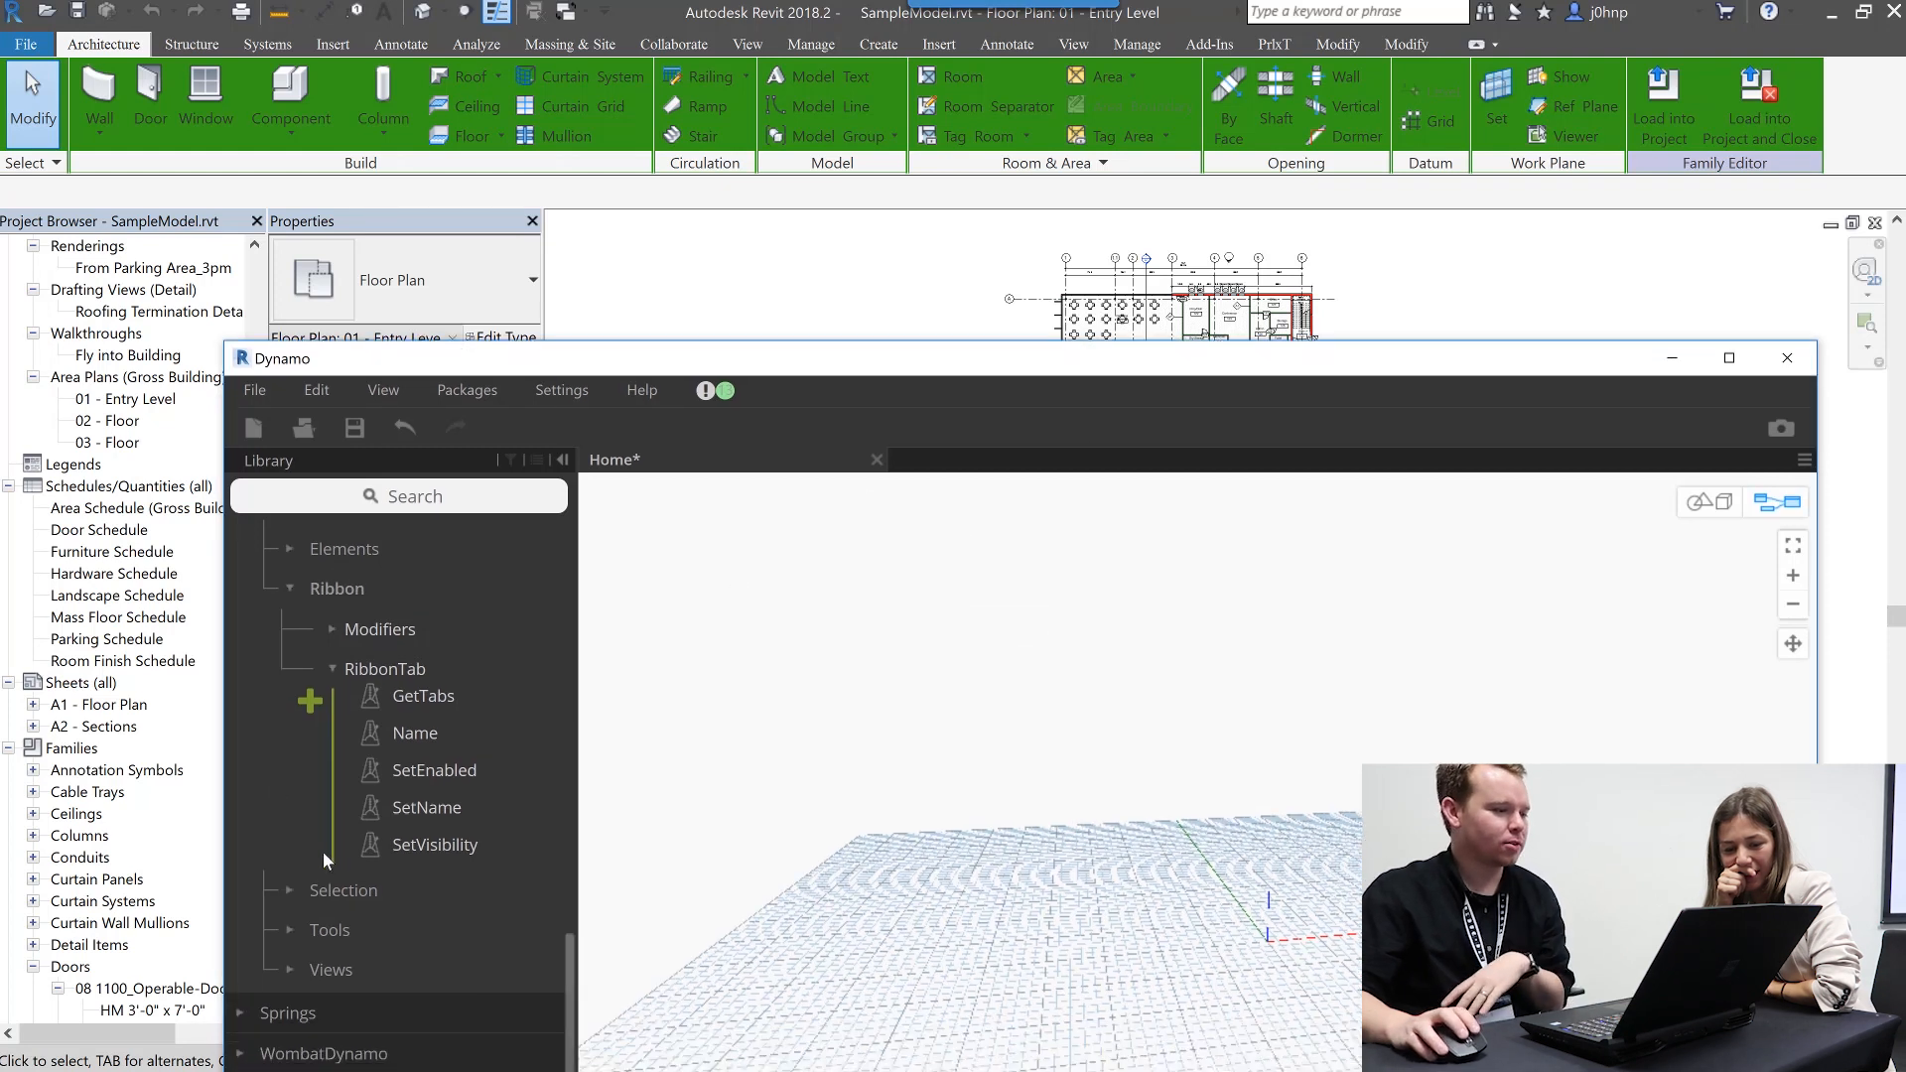
- Scroll the Library down to the Rhythm package's Revit UI category
scroll(down, 3)
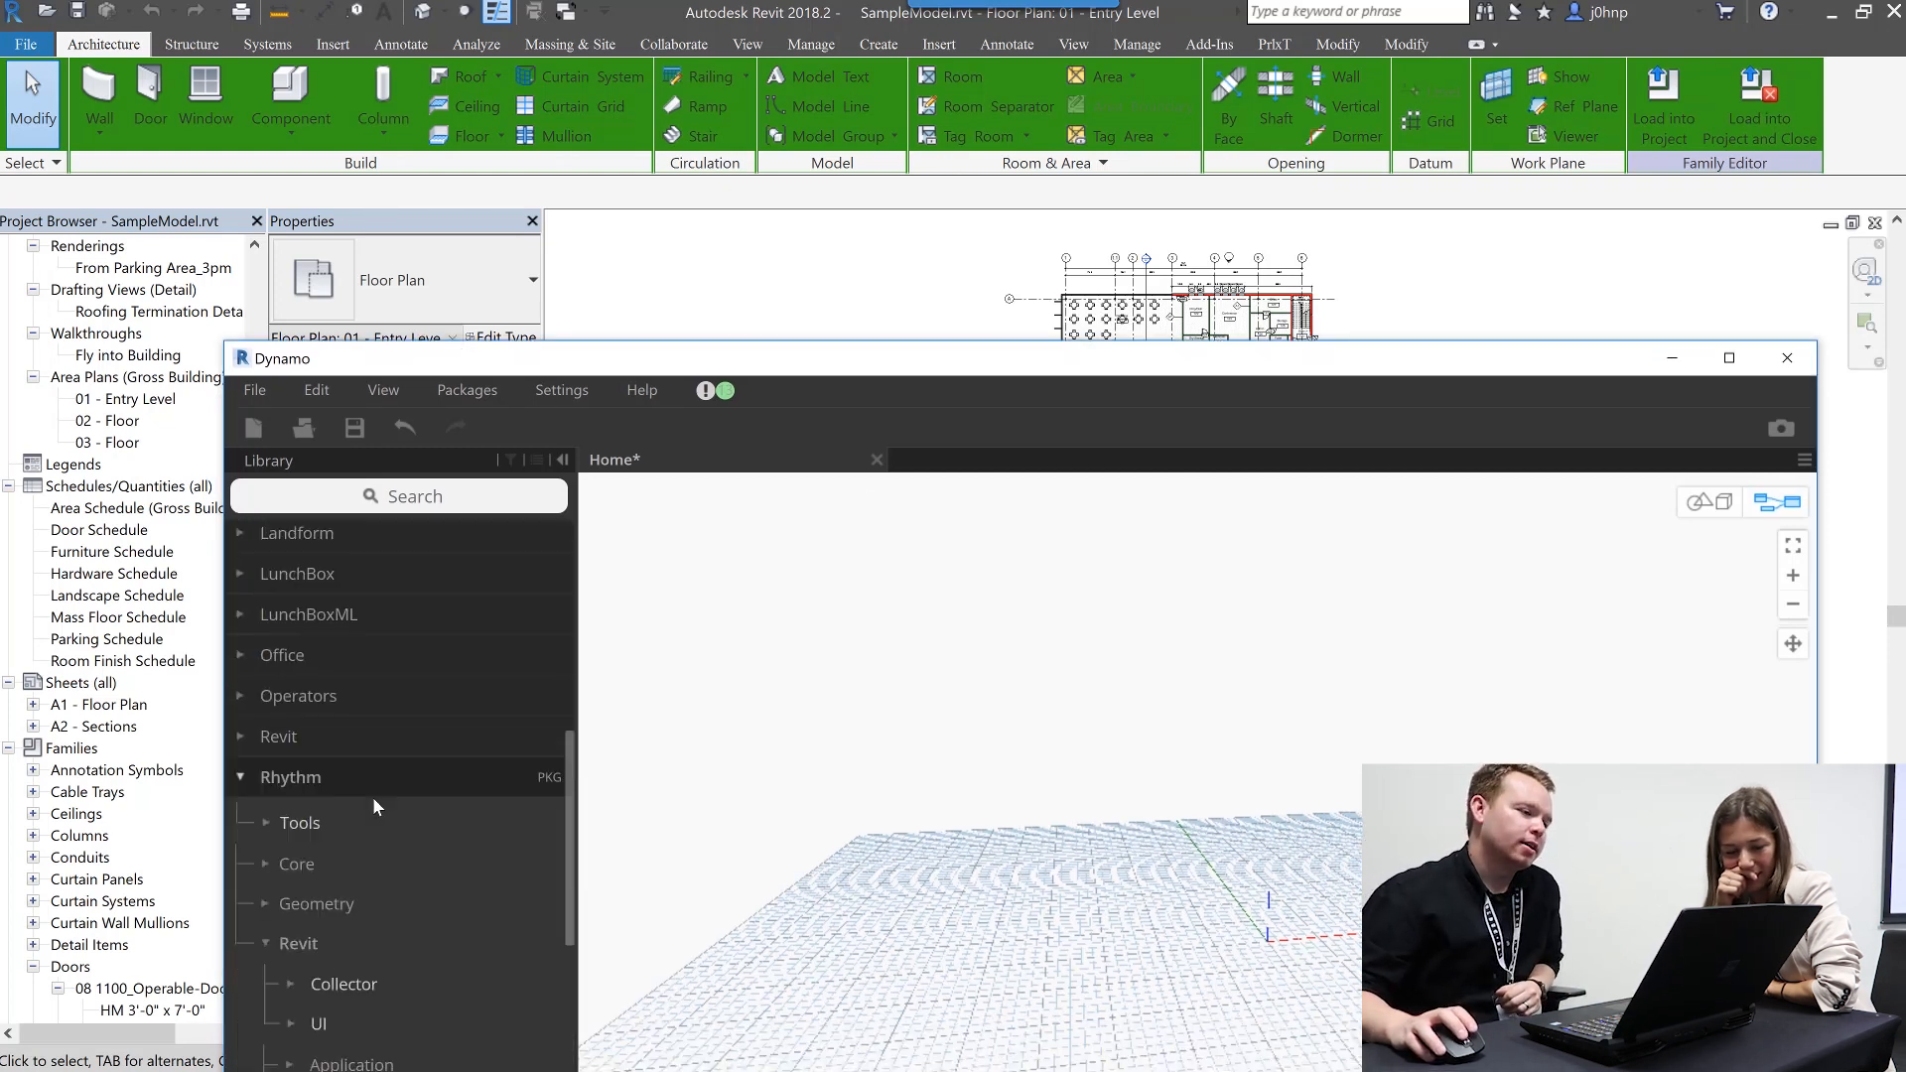
scroll(down, 3)
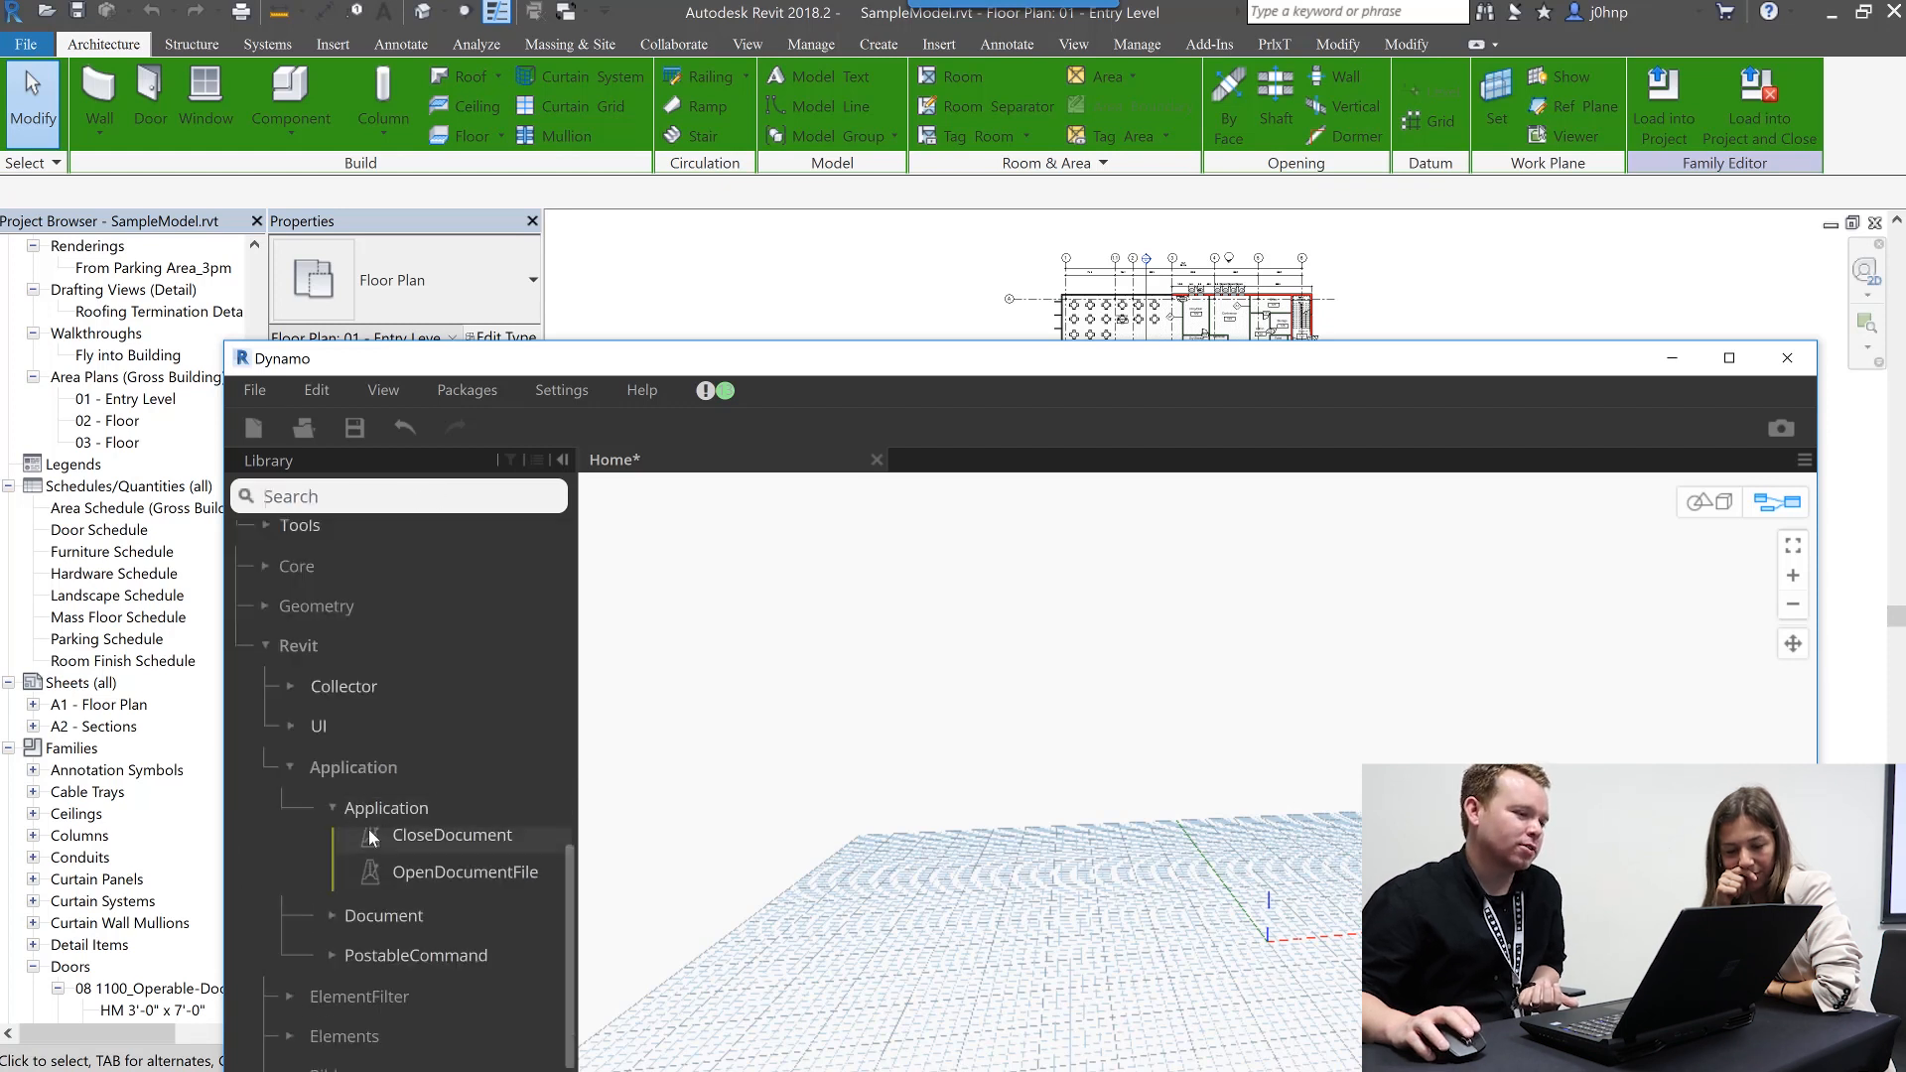
mouse_move(393, 871)
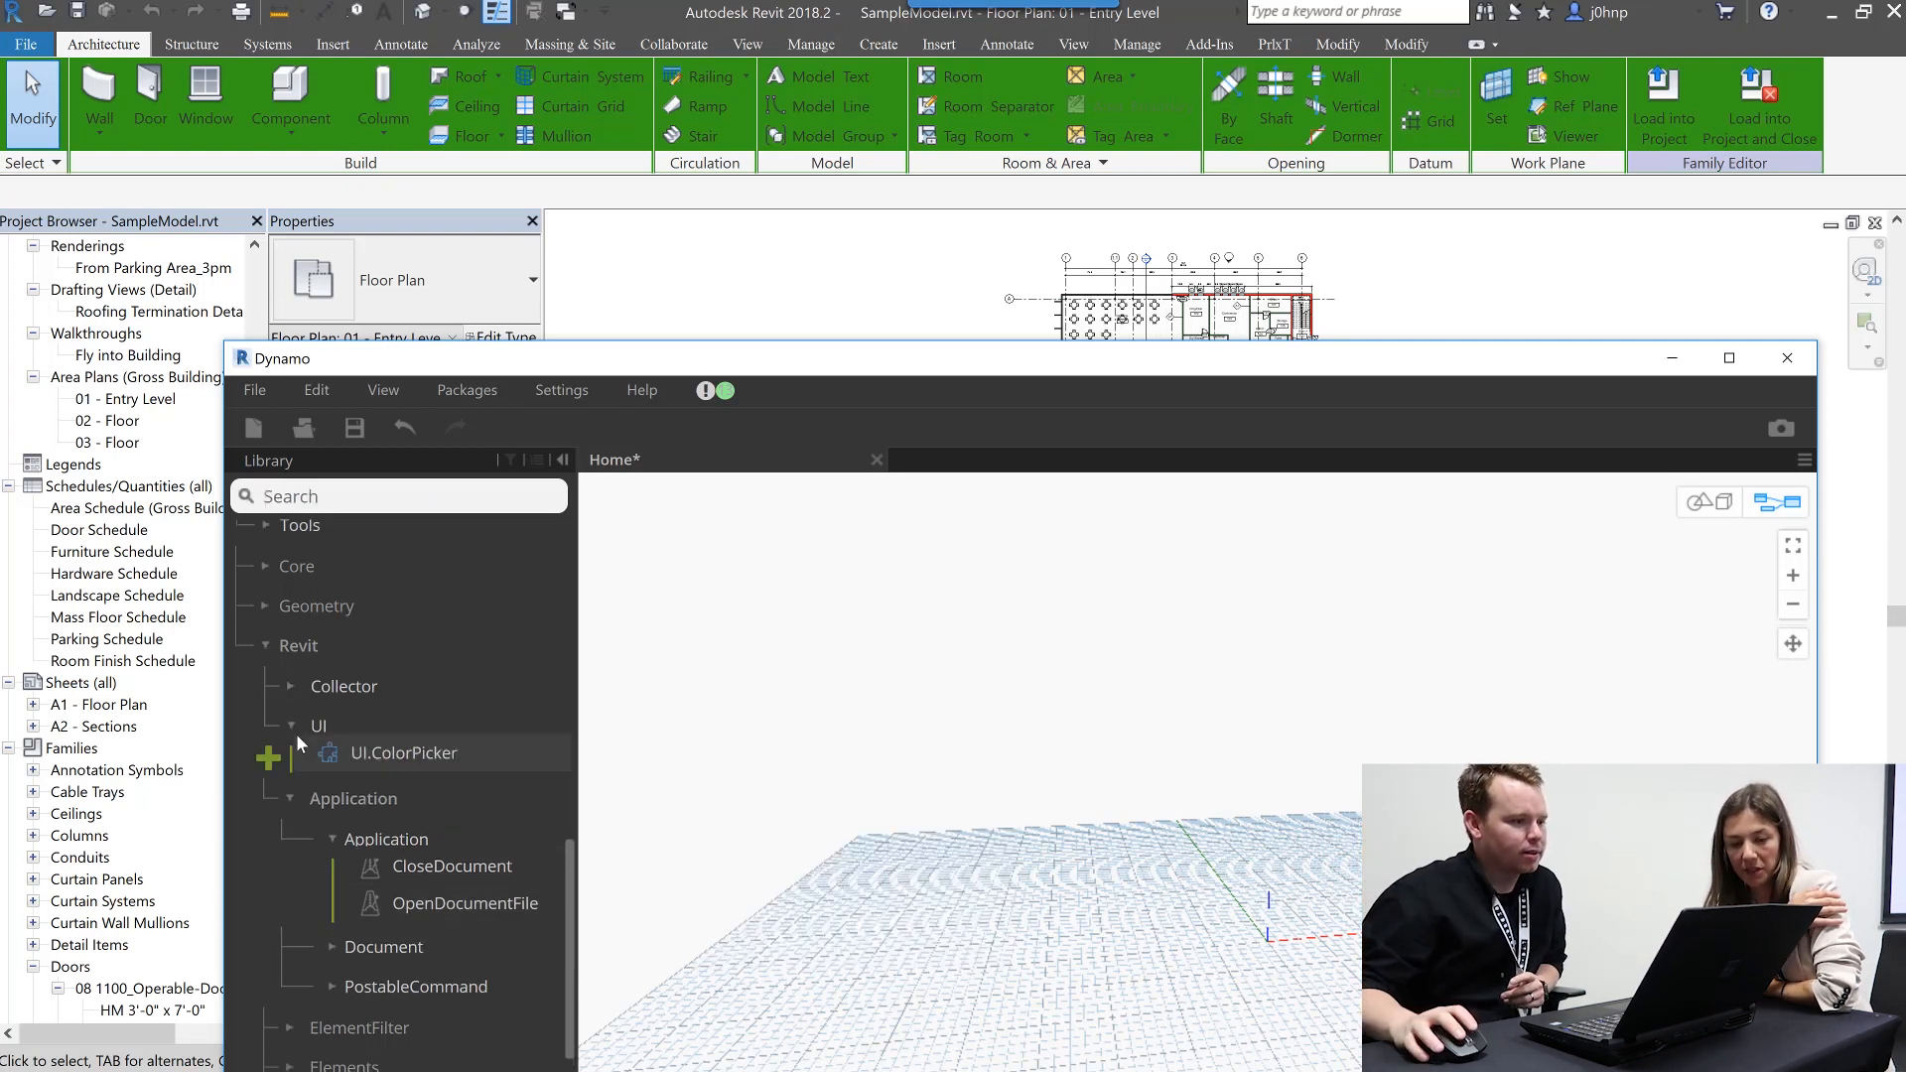
mouse_move(350, 754)
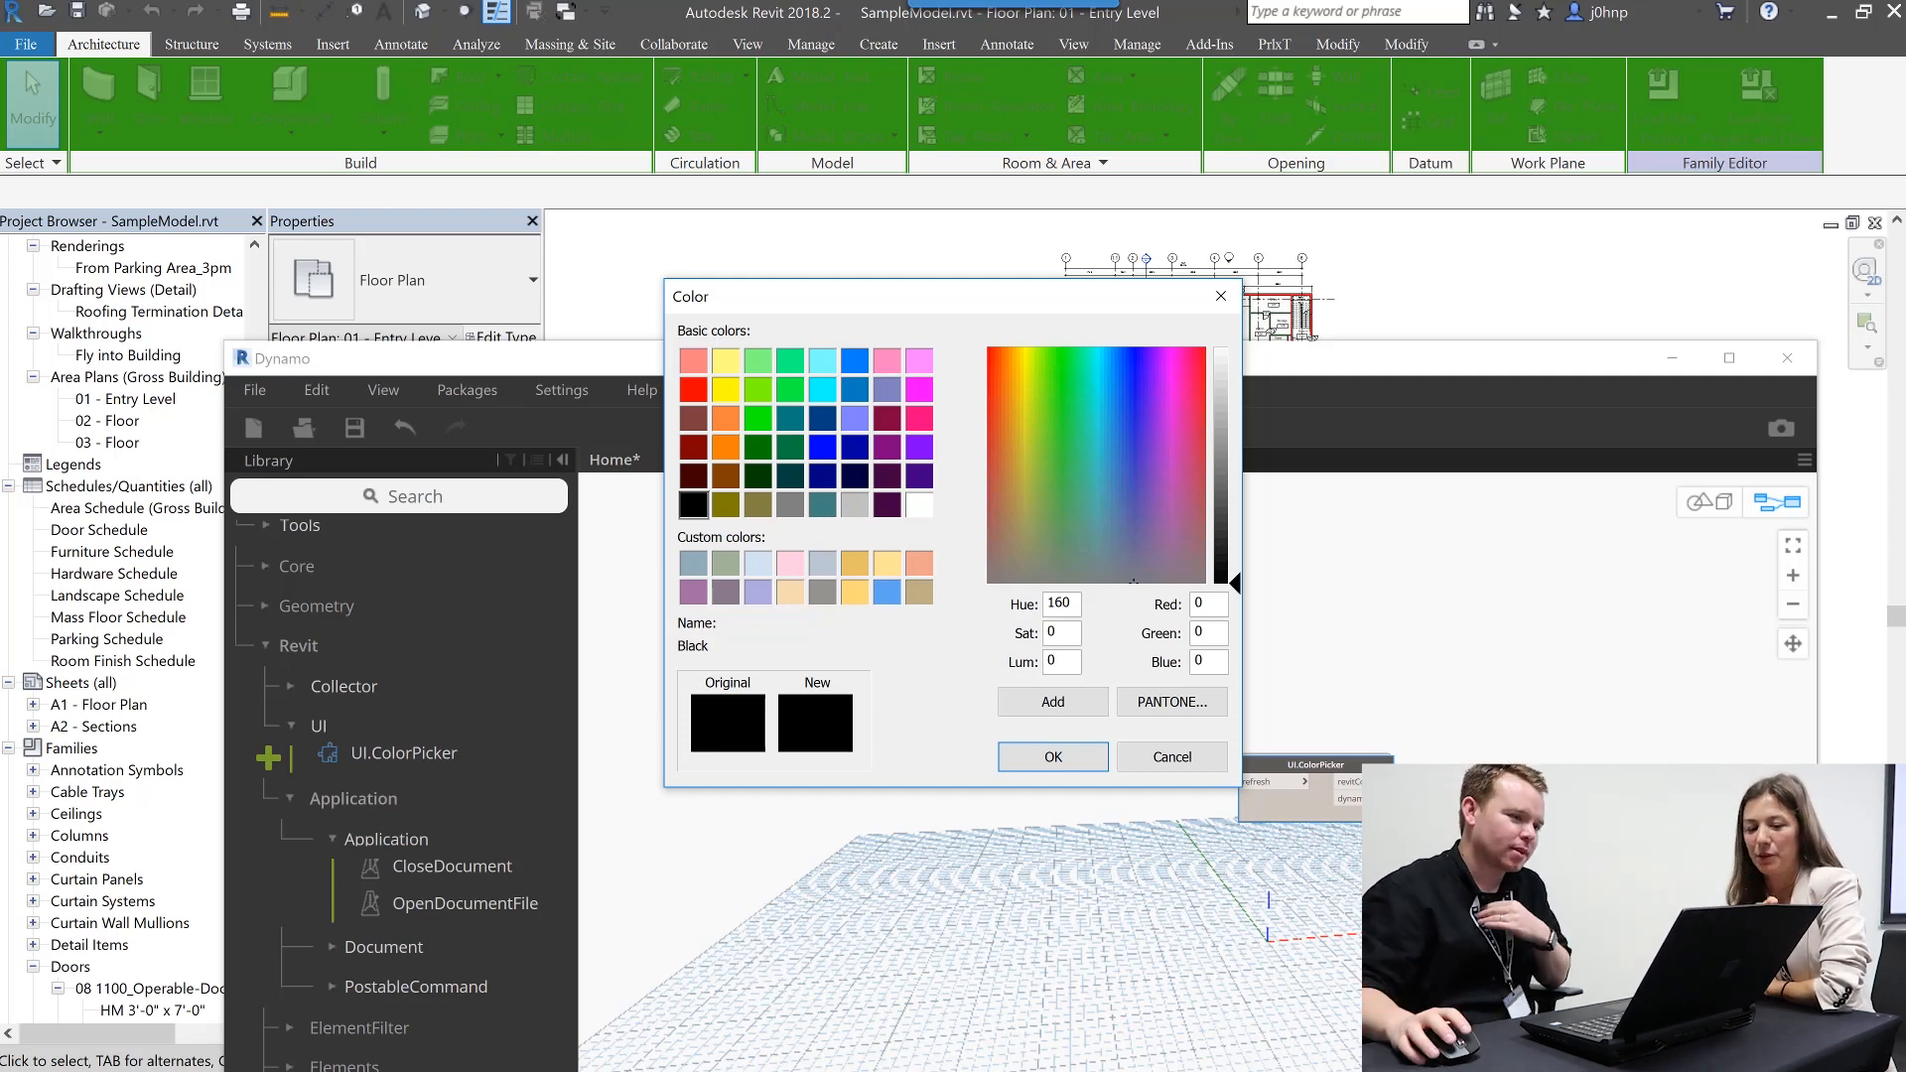
- Place a UI.ColorPicker node so the Windows Color dialog appears
click(1052, 756)
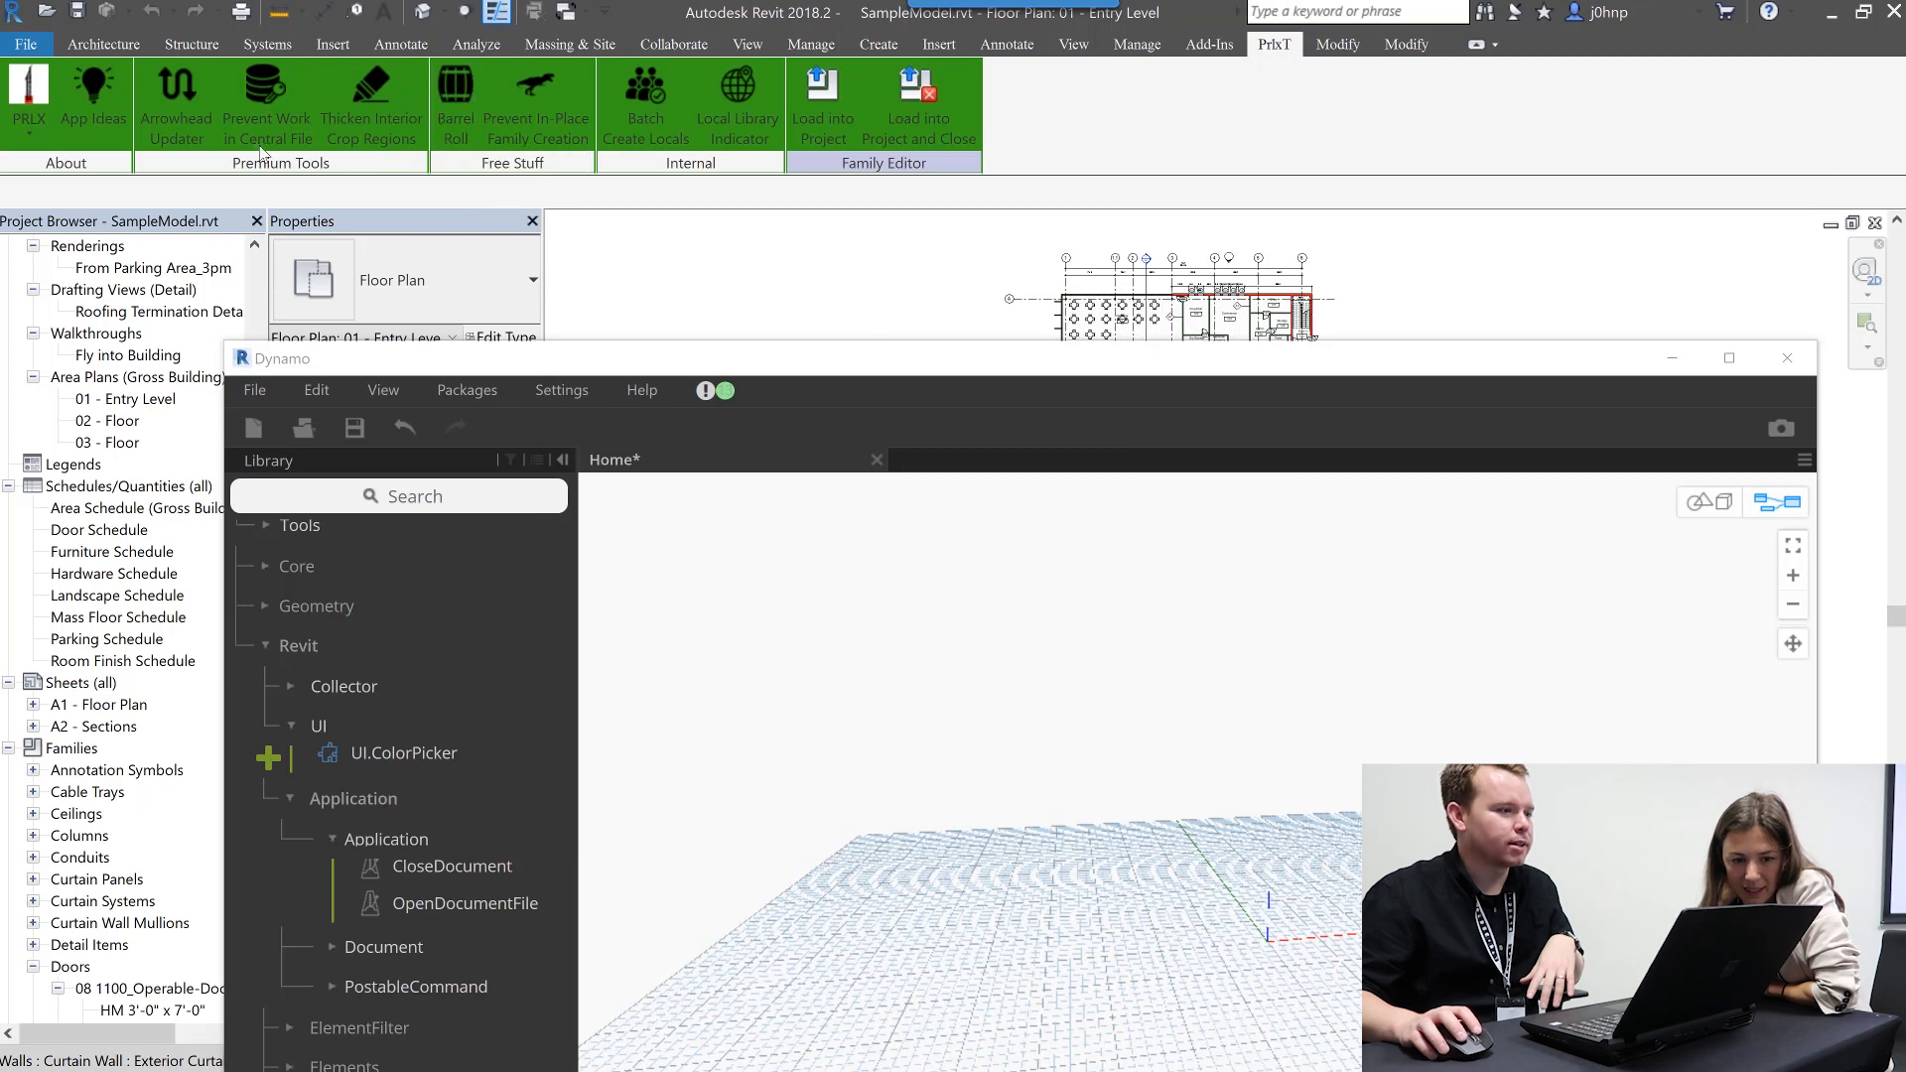
mouse_move(264, 103)
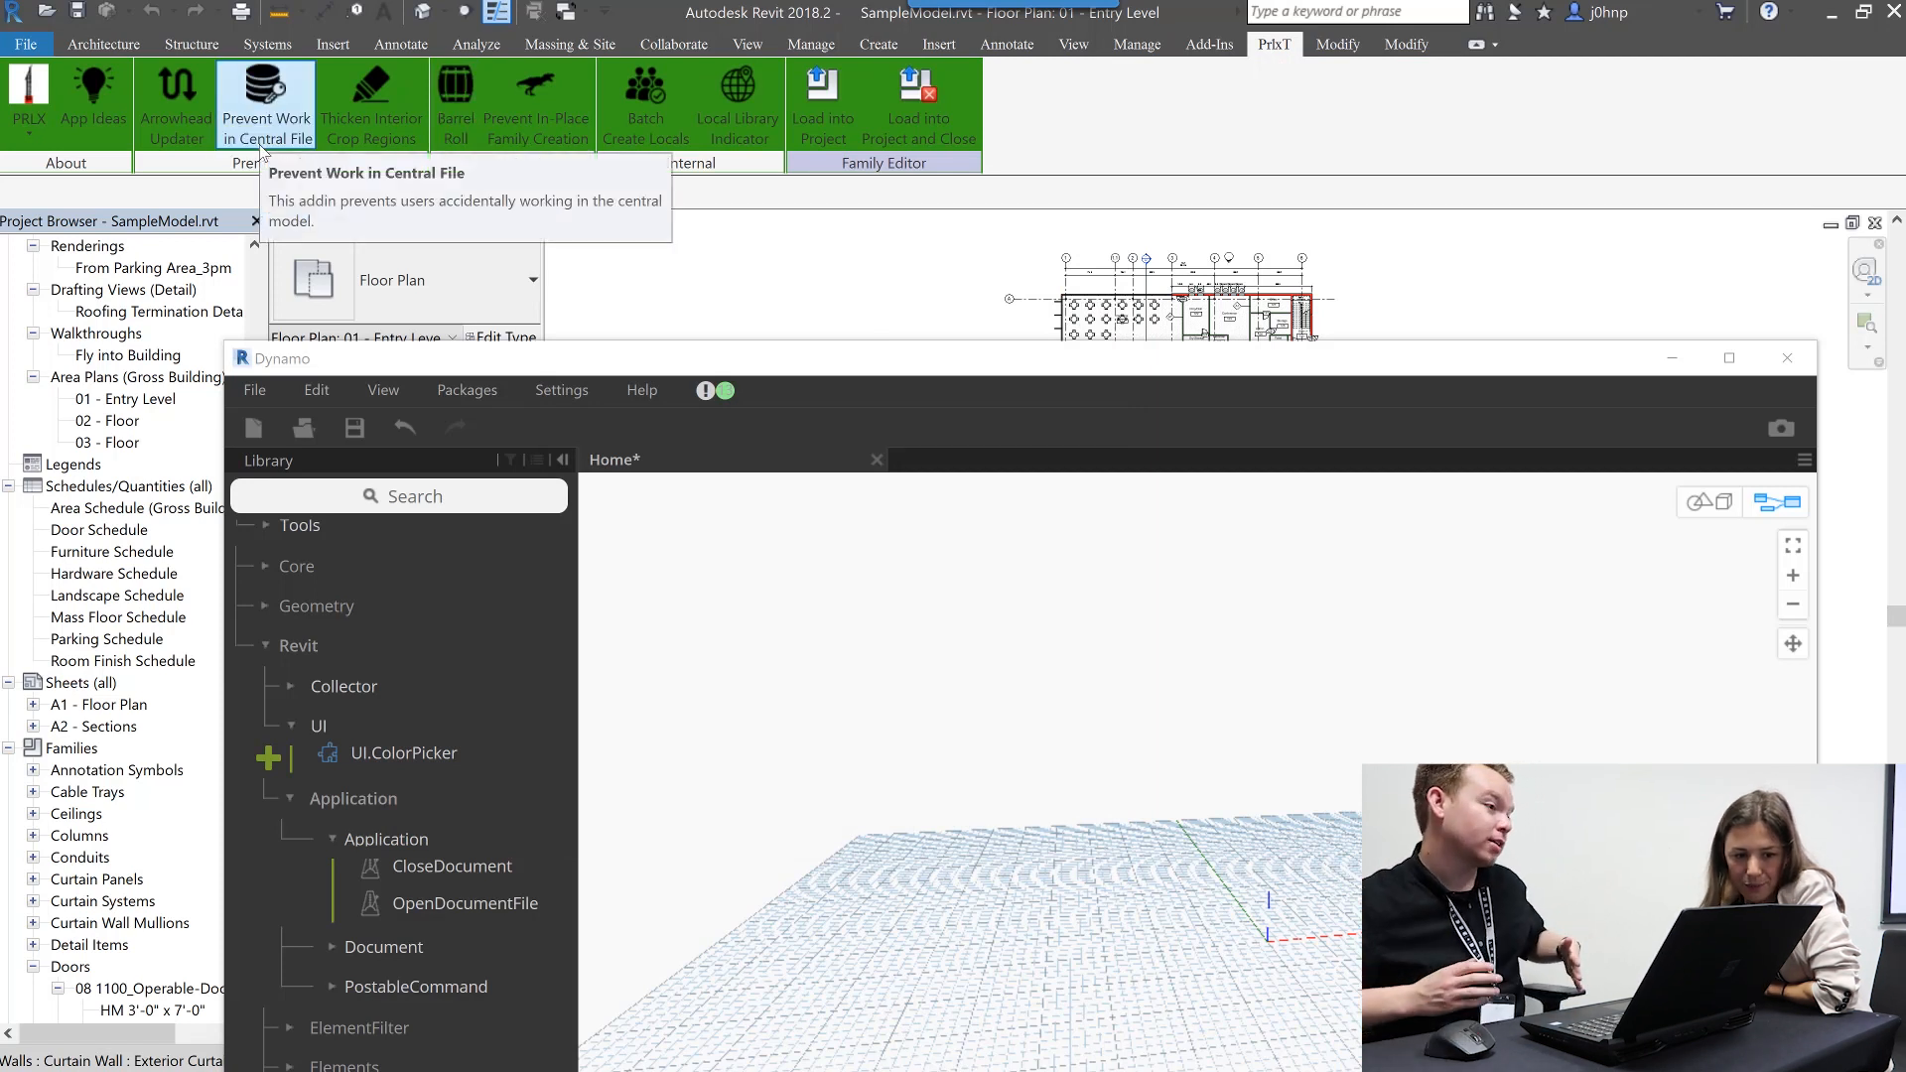